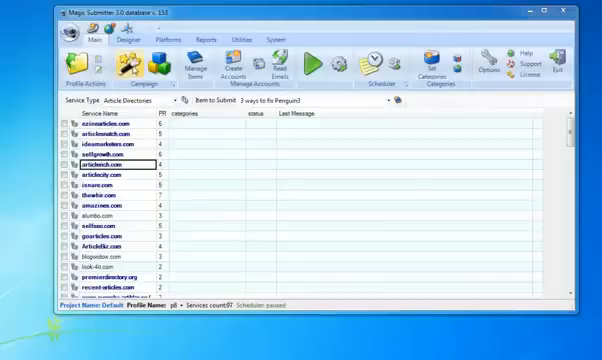
# Step: Launch the Campaign Wizard and enter 'Magic Submitter' as the campaign name
pyautogui.click(131, 65)
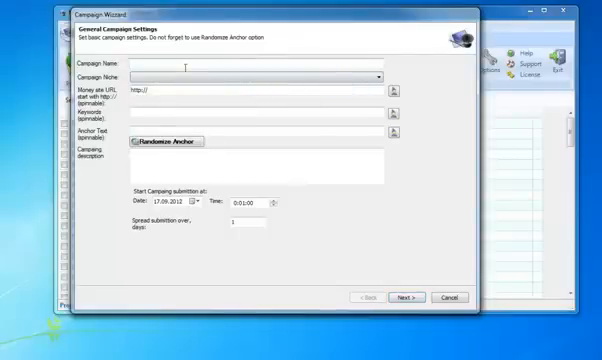
pyautogui.write('Magic Submitter')
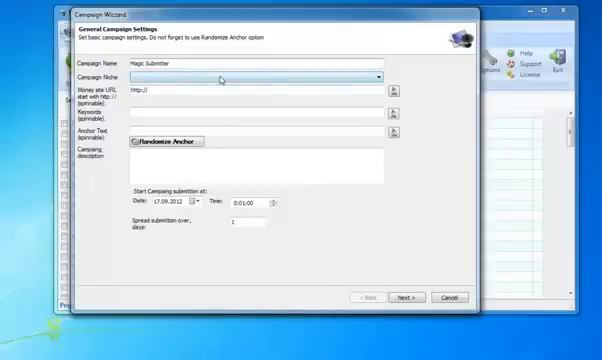
# Step: Set niche Internet and Businesses Online, URL magicsubmitter.com, and keywords 'seo, seo tools'
pyautogui.click(377, 76)
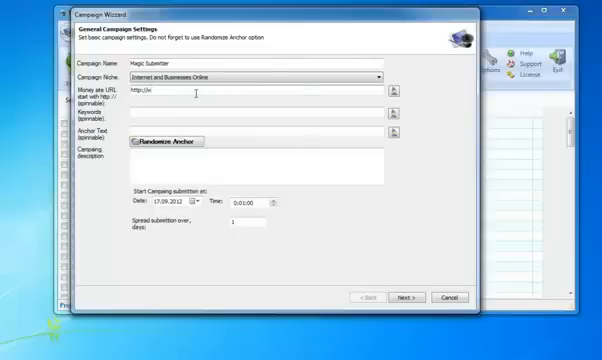
pyautogui.write('www.m')
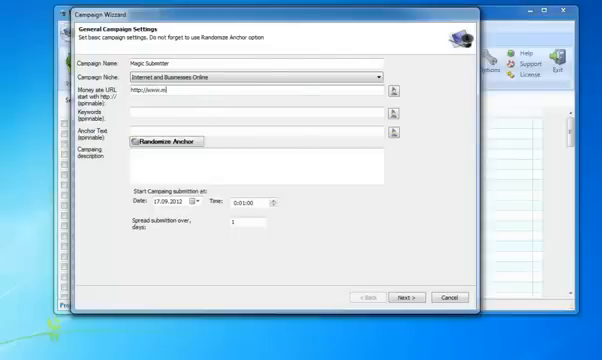
pyautogui.write('magicsubmitter.com')
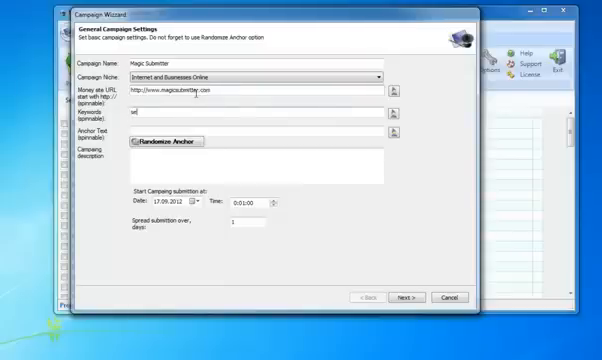
pyautogui.write('seo,seo tool')
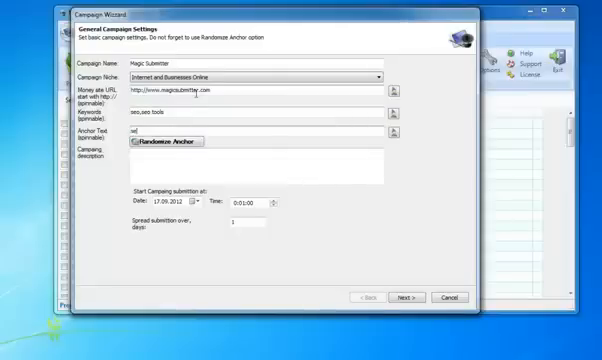
pyautogui.write('seo tools')
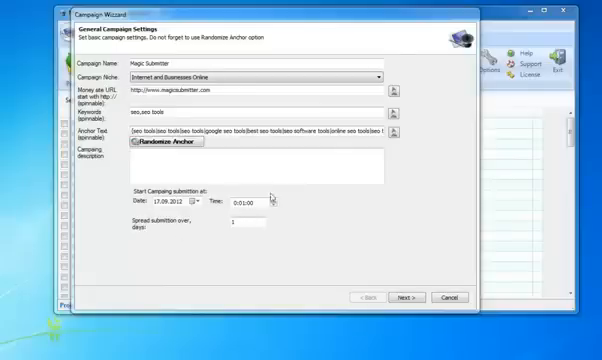
pyautogui.moveTo(325, 215)
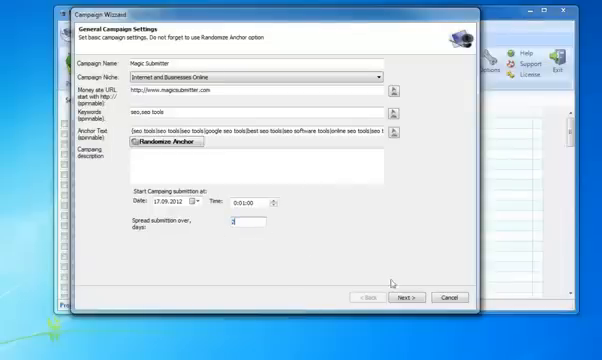
# Step: Move through Profiles Settings with profiles T2 and T4 selected
pyautogui.click(409, 297)
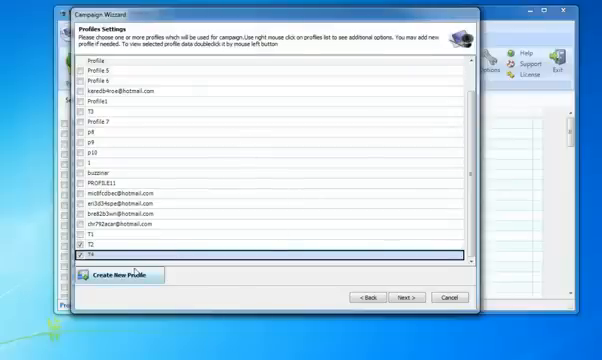
pyautogui.moveTo(324, 299)
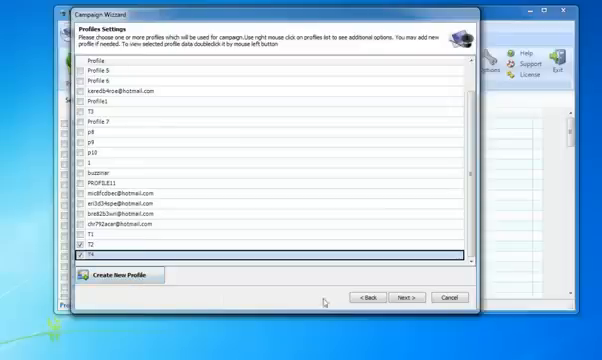
pyautogui.click(406, 297)
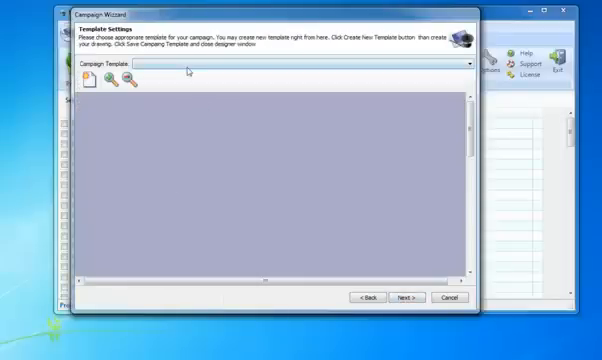
# Step: Design and save the 'Submit to Blogs then bookmark and RSS it' template, then select it
pyautogui.click(465, 64)
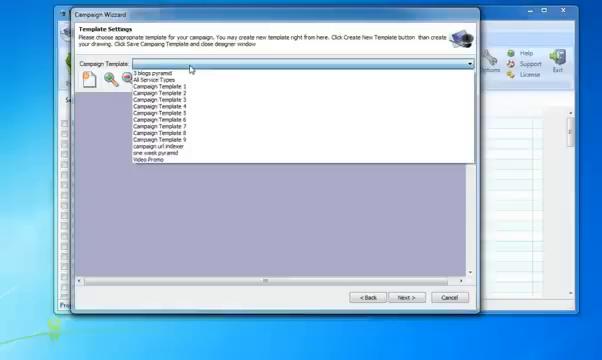
pyautogui.click(145, 72)
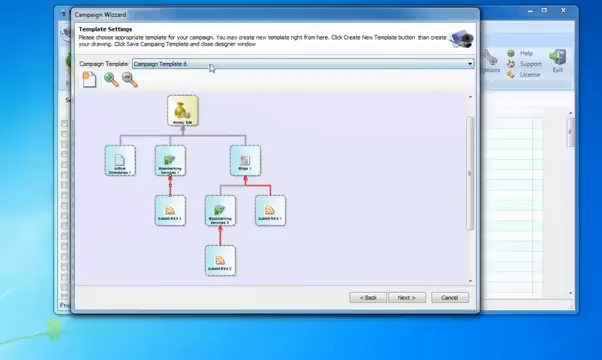
pyautogui.click(470, 70)
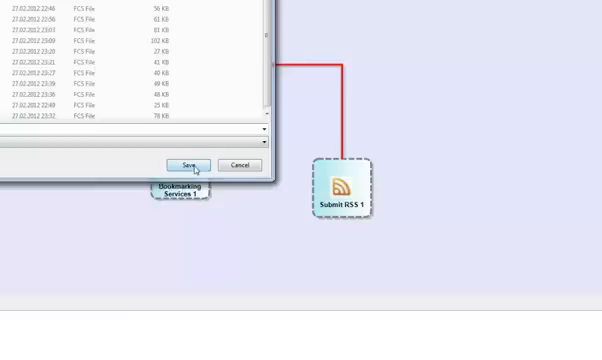
pyautogui.click(189, 164)
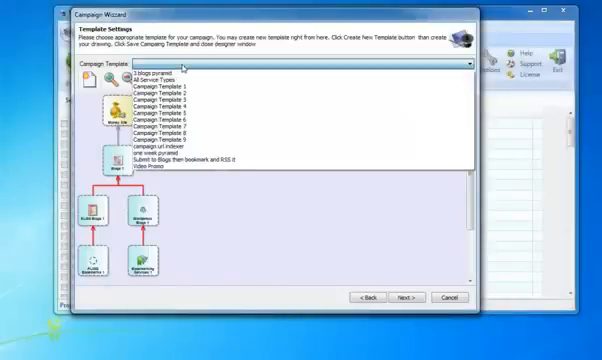
pyautogui.click(180, 161)
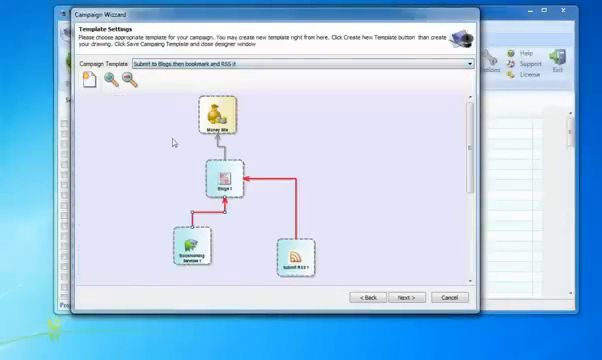
pyautogui.moveTo(188, 123)
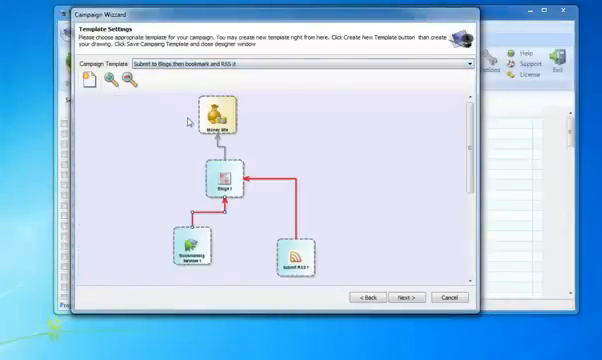
pyautogui.moveTo(265, 185)
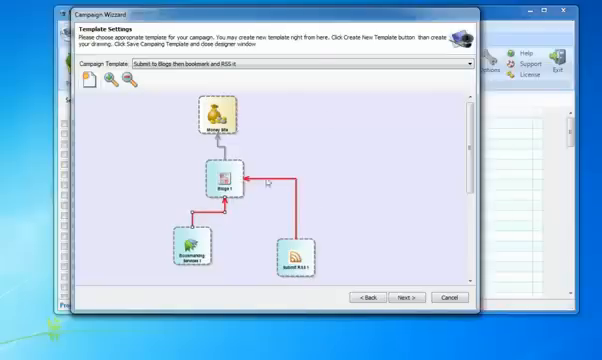
pyautogui.moveTo(337, 250)
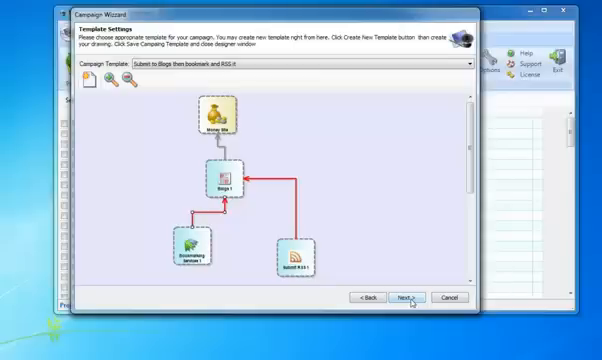
# Step: Advance to Content Settings and select the existing Summary field text
pyautogui.click(408, 297)
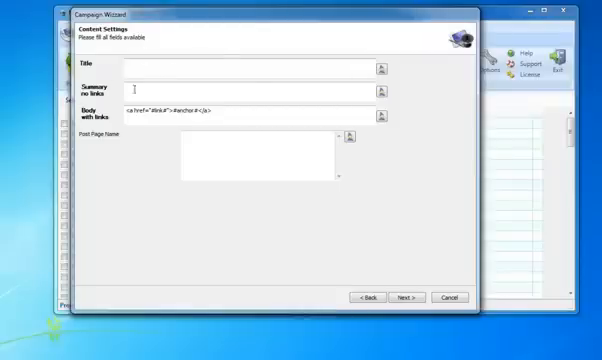
pyautogui.tripleClick(240, 111)
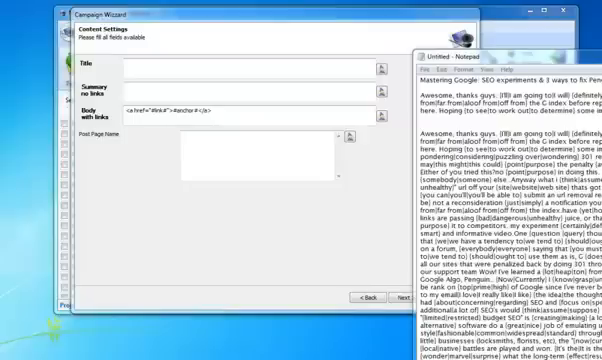
# Step: Enter the title 'Mastering Google: SEO experiments & 3 ways to fix Penguin' and answer the Best Fit Tokens prompt
pyautogui.write('Mastering Google: SEO experiments & 3 ways to fix Penguin')
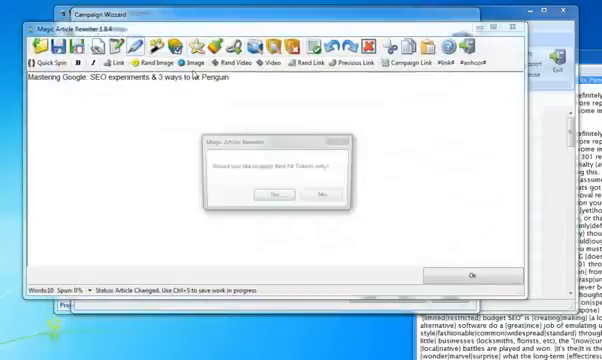
pyautogui.click(272, 192)
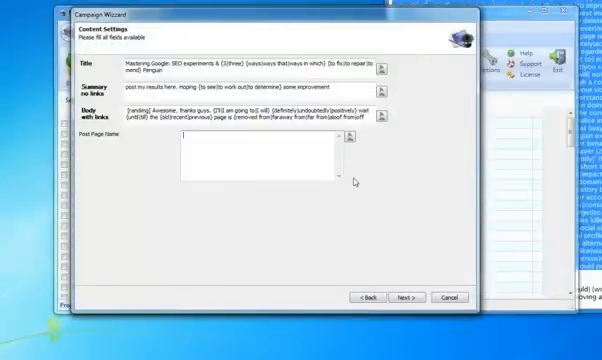
# Step: Enter post page name 'magicsubmitter3' and advance to the final wizard step
pyautogui.write('na')
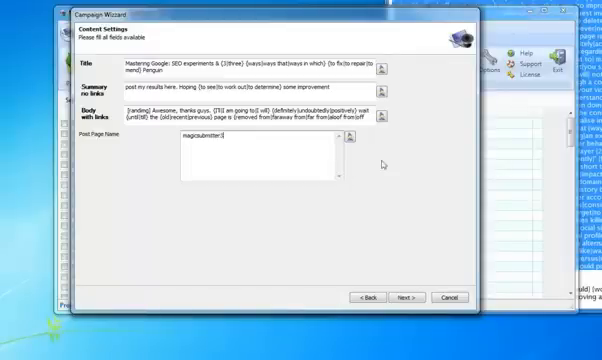
pyautogui.click(406, 297)
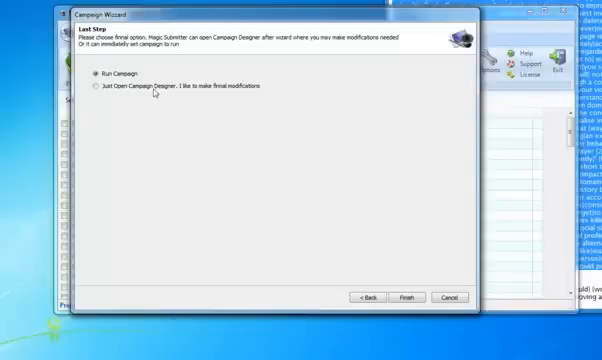
pyautogui.moveTo(238, 106)
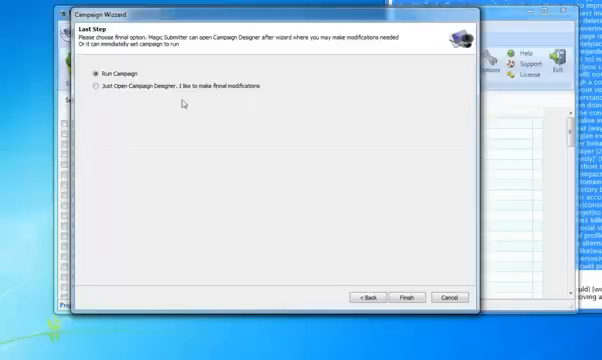
pyautogui.moveTo(205, 76)
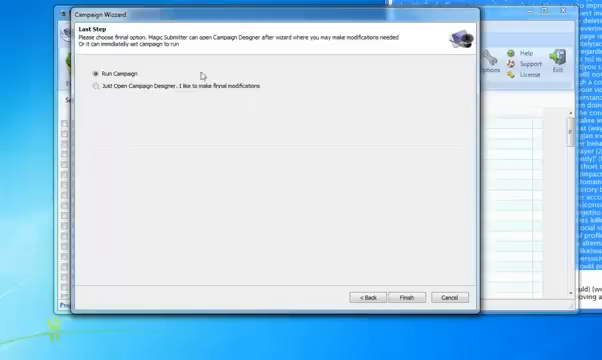
pyautogui.moveTo(417, 222)
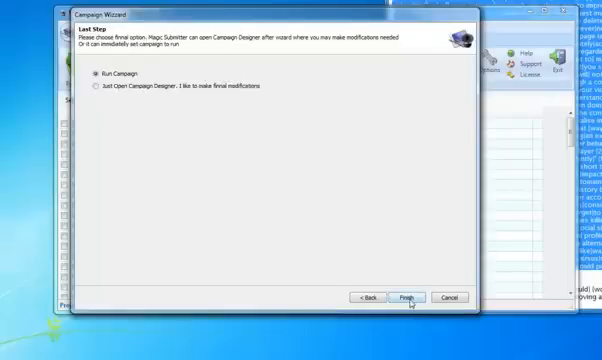
# Step: Finish the wizard and launch the campaign
pyautogui.click(409, 298)
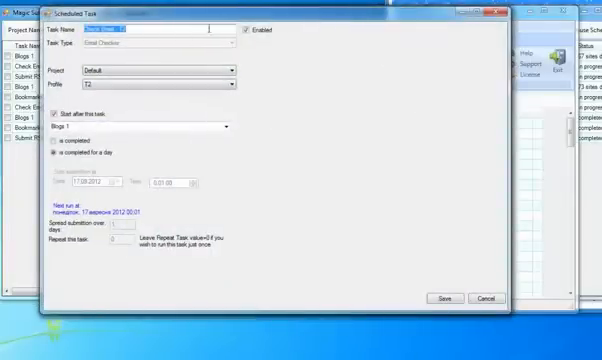
# Step: Set up an Email Checker task for project Default with a profile selected
pyautogui.click(444, 299)
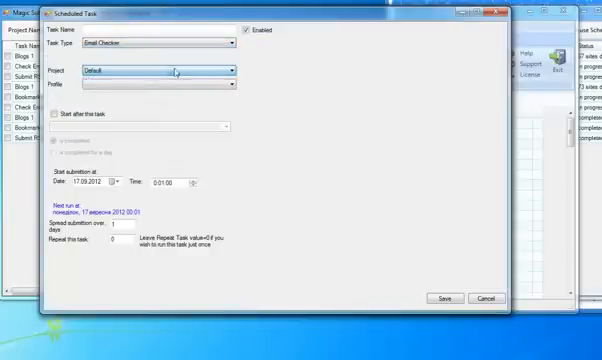
pyautogui.click(236, 78)
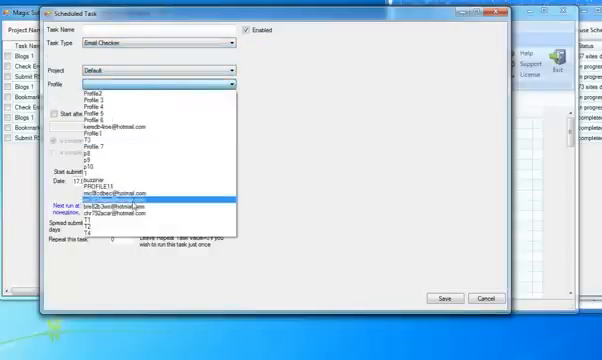
pyautogui.click(150, 201)
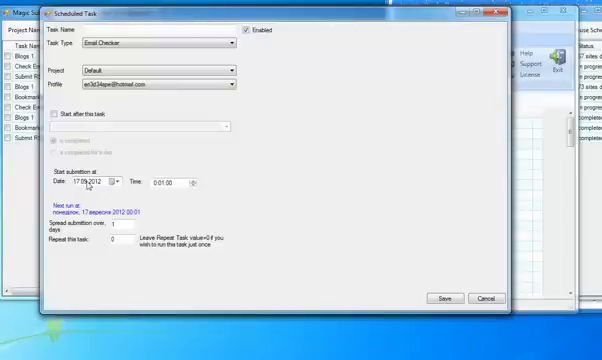
pyautogui.moveTo(175, 212)
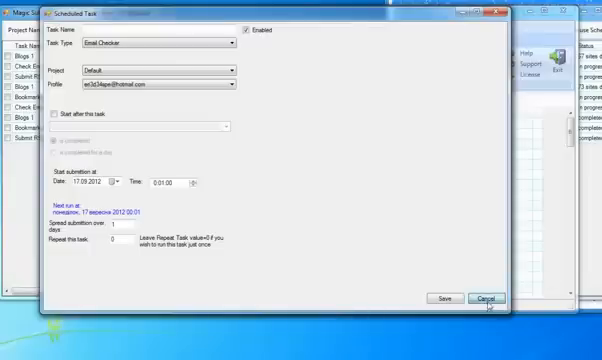
# Step: Discard the email-check task, change the task type, and open the T2 Blogs 1 task
pyautogui.click(150, 44)
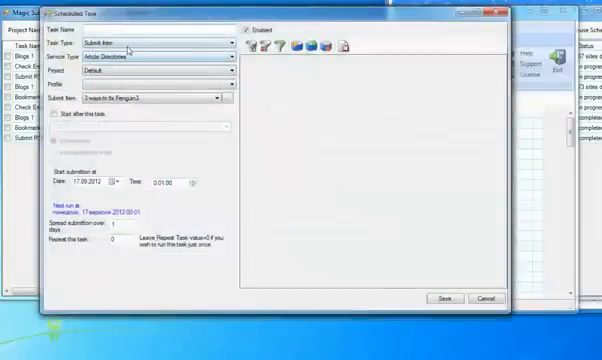
pyautogui.click(218, 42)
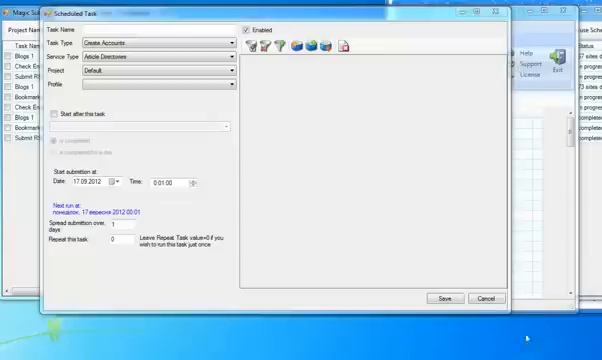
pyautogui.click(444, 299)
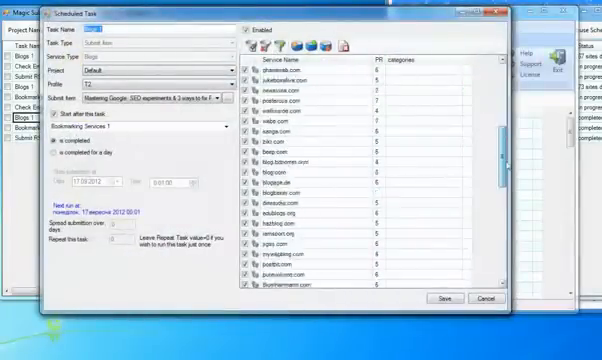
# Step: Scroll through the Blogs 1 task's blog services, then cancel the dialog
pyautogui.scroll(-3)
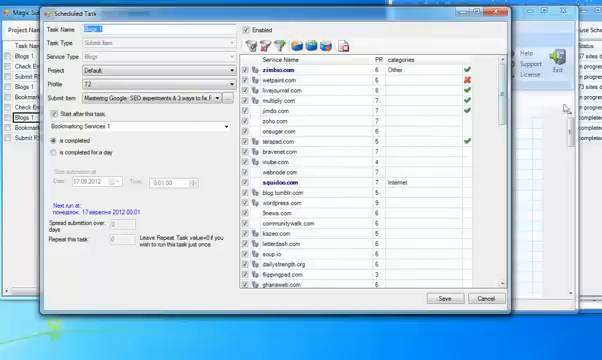
pyautogui.scroll(-3)
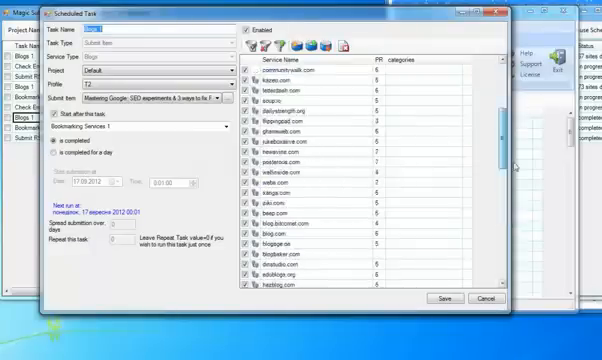
pyautogui.click(443, 299)
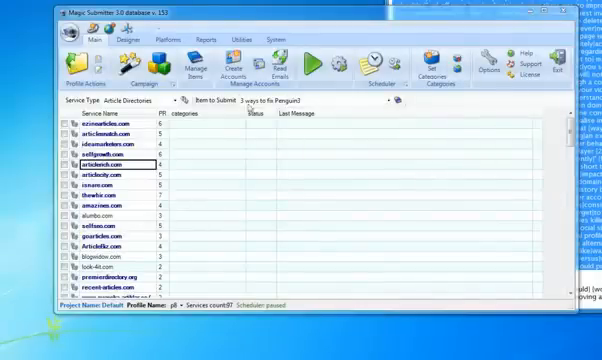
# Step: Auto-set article directory categories from a chosen niche, e.g. Home Based Business
pyautogui.click(438, 60)
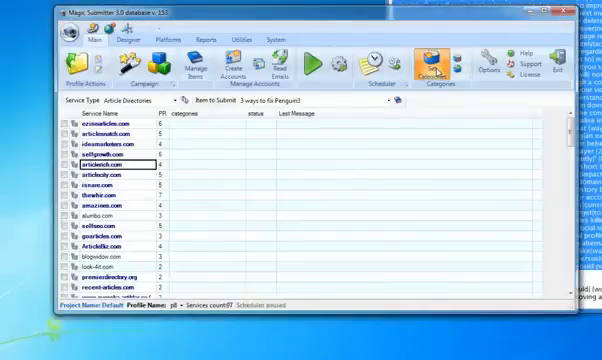
pyautogui.click(448, 60)
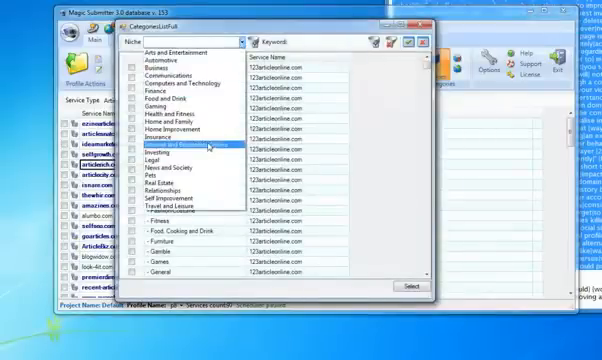
pyautogui.click(190, 147)
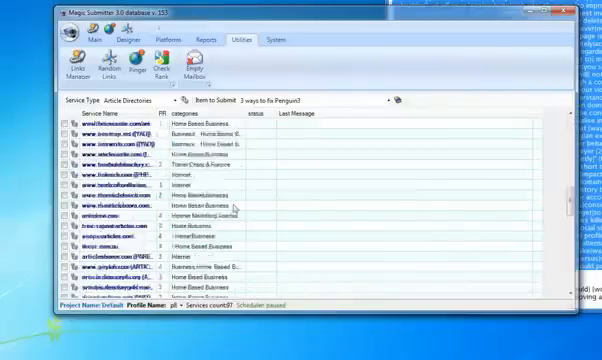
pyautogui.scroll(-3)
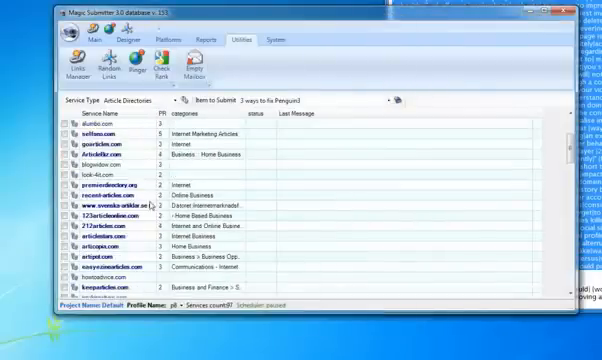
pyautogui.scroll(-3)
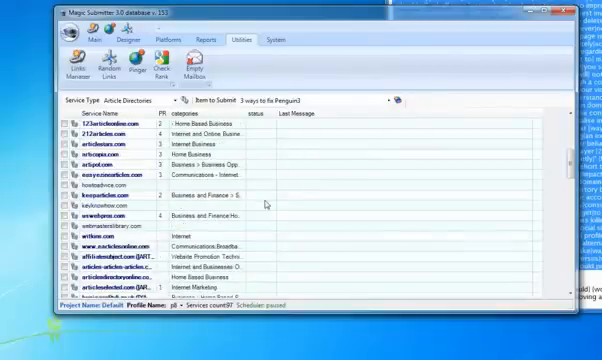
pyautogui.scroll(-3)
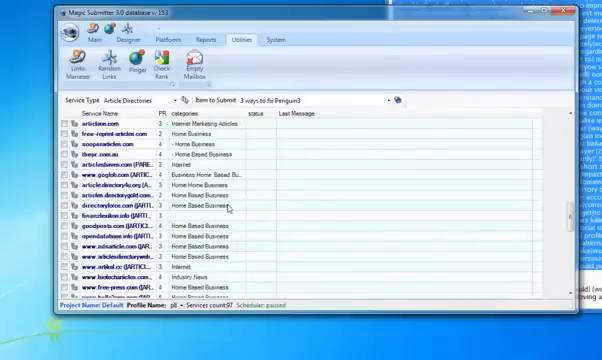
pyautogui.scroll(-3)
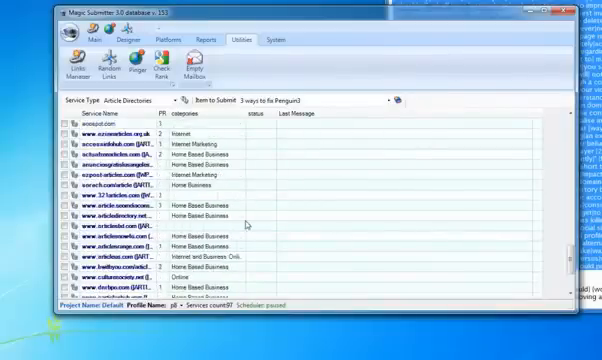
pyautogui.scroll(-3)
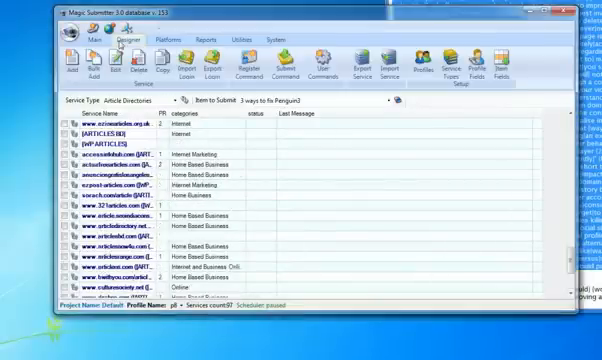
# Step: Open the Default project's campaign manager from the Main tab
pyautogui.click(95, 39)
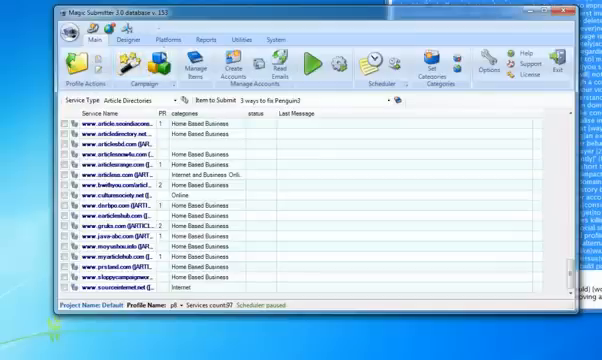
pyautogui.moveTo(145, 62)
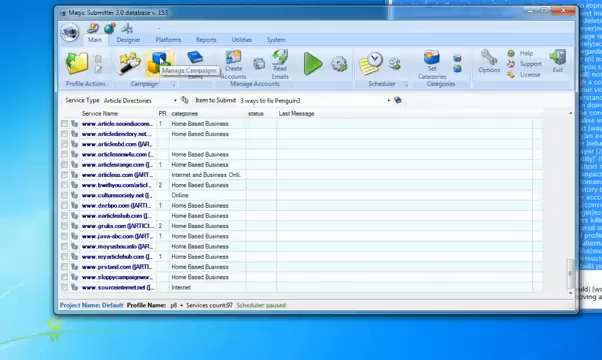
pyautogui.click(204, 63)
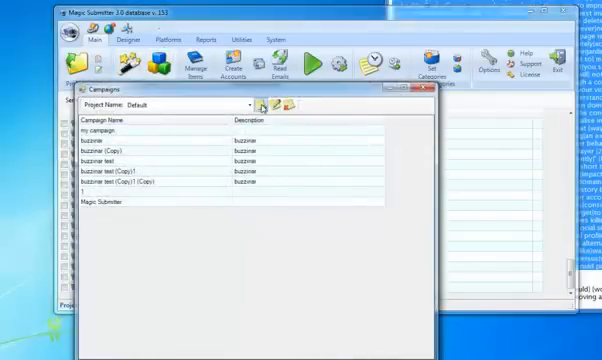